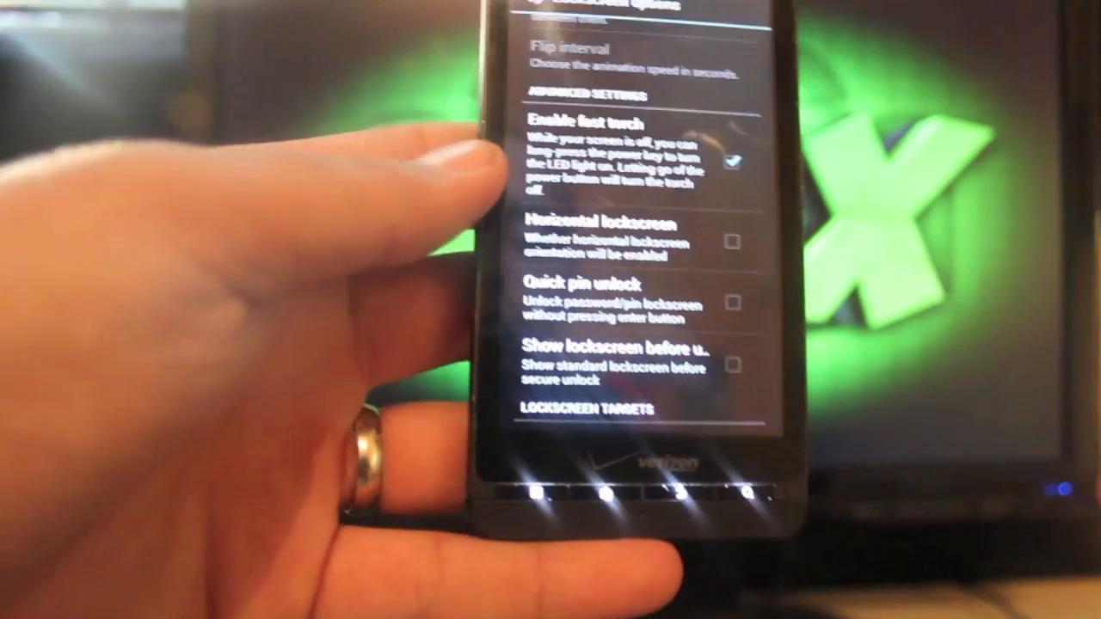
scroll("down", 3)
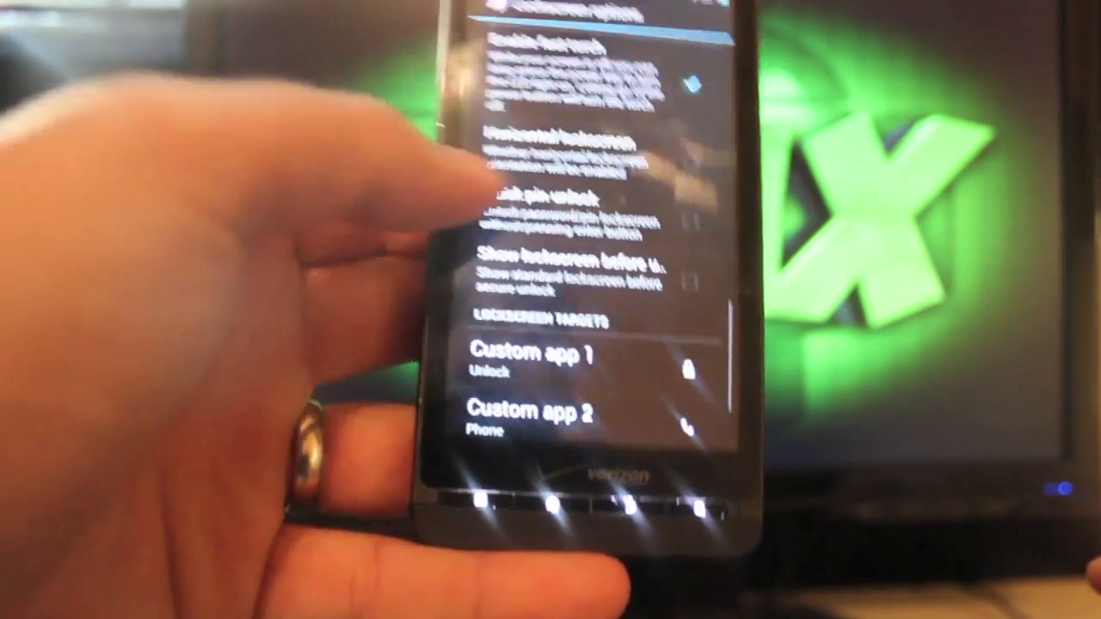